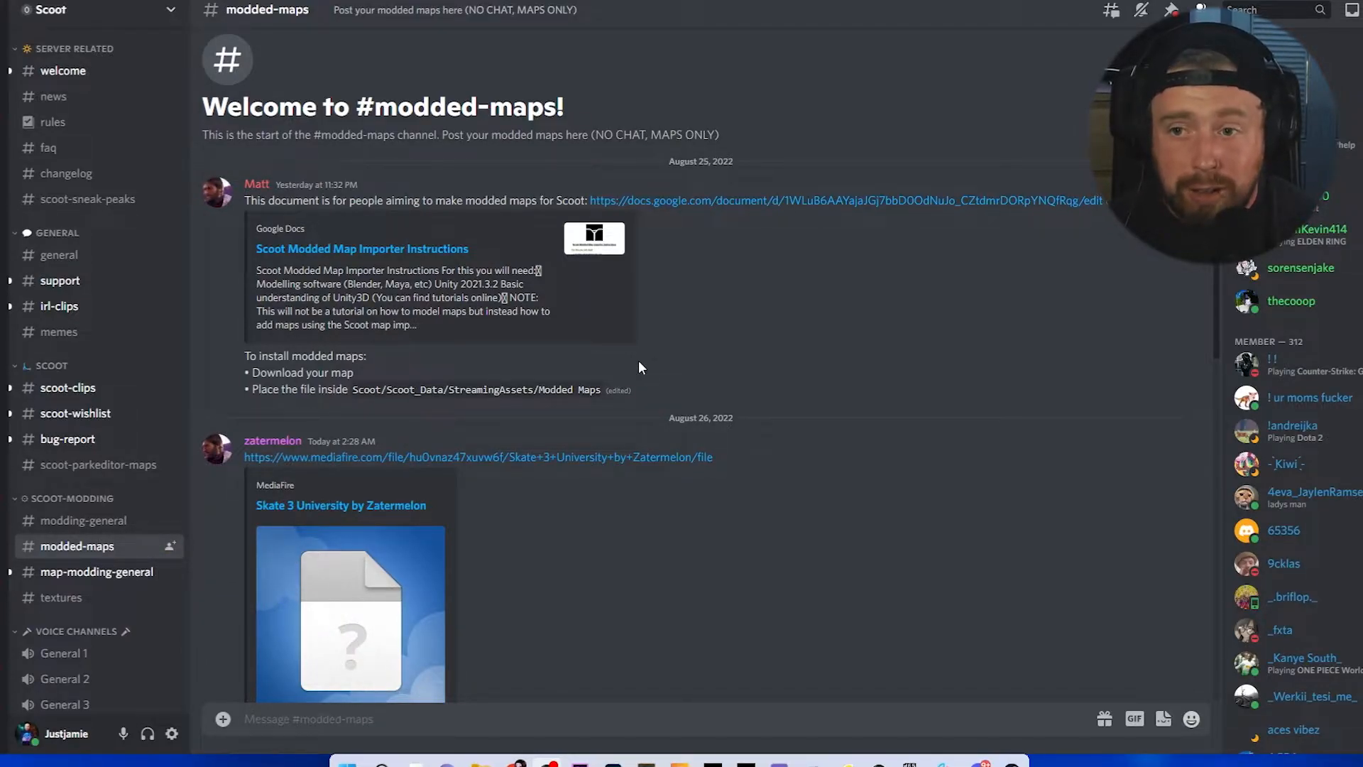
pyautogui.moveTo(585, 451)
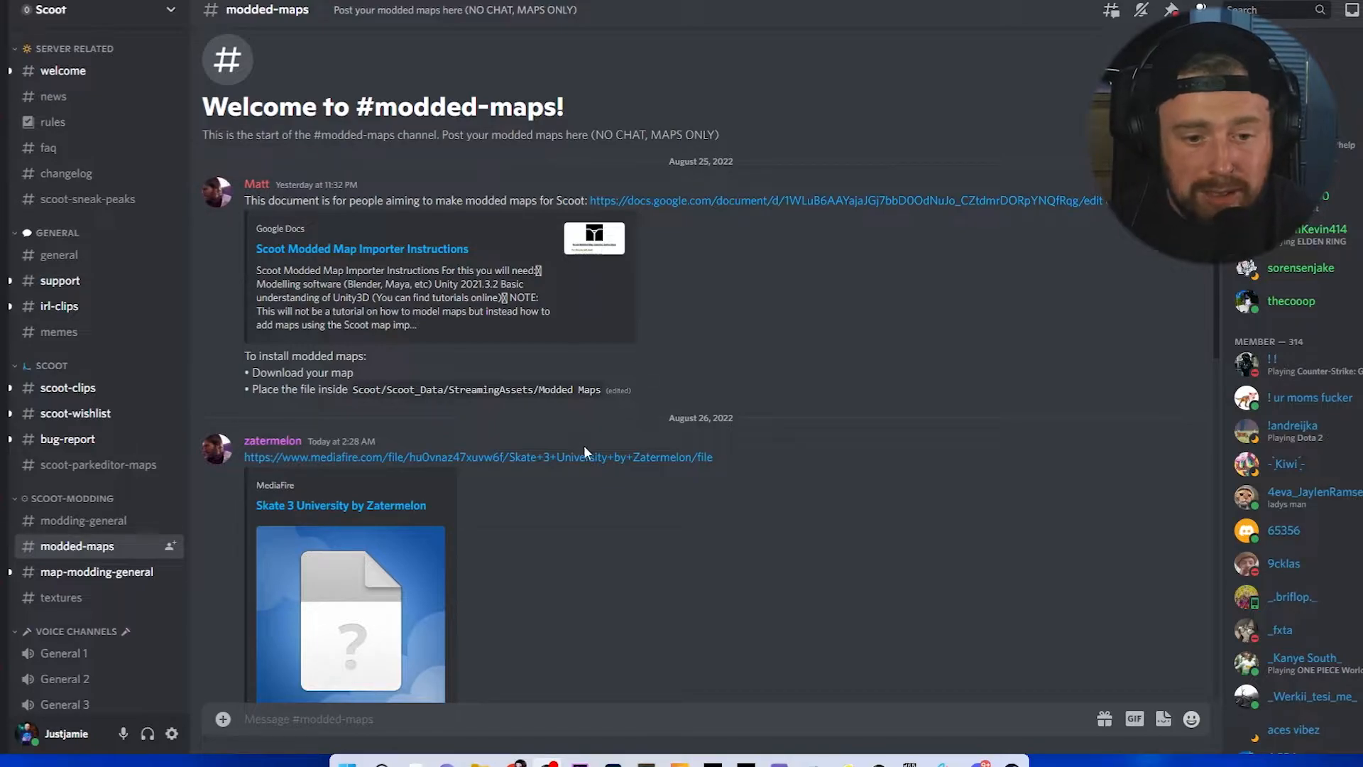
pyautogui.moveTo(530, 459)
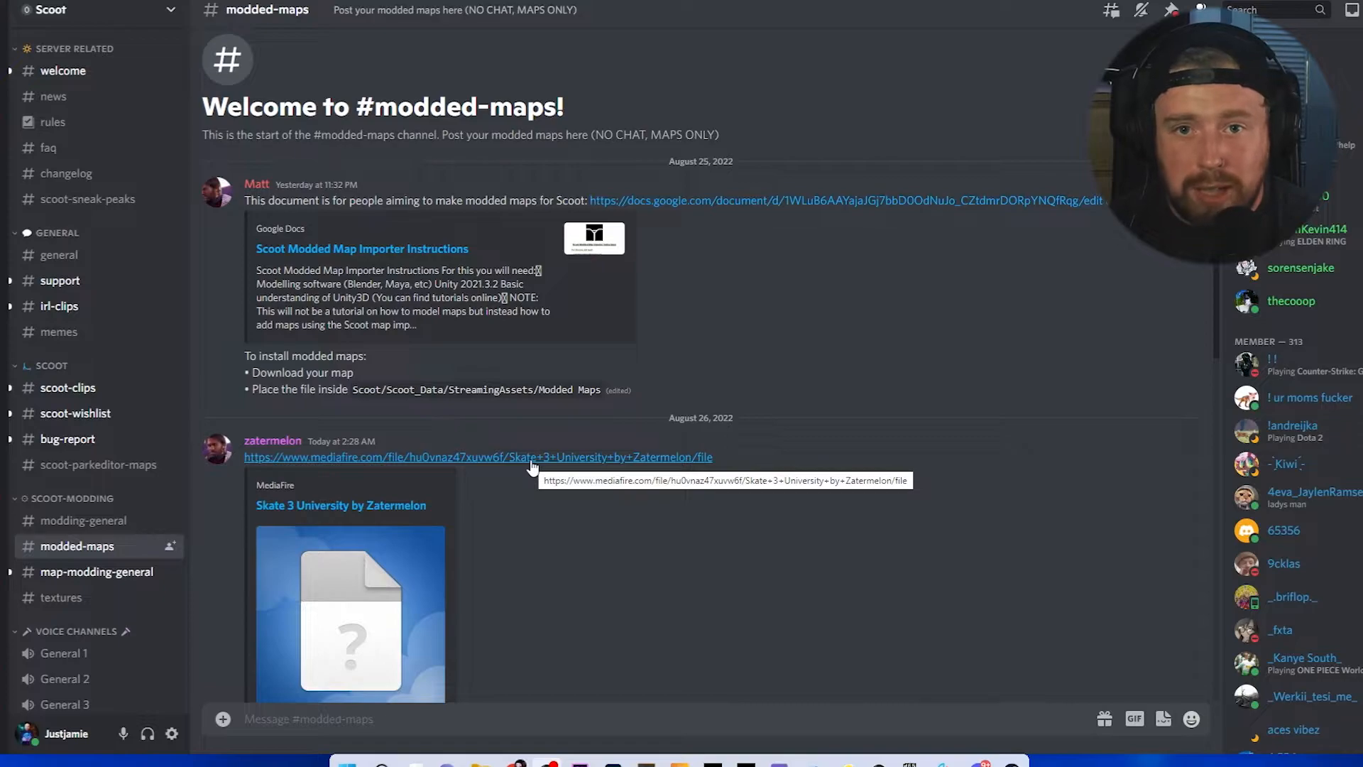
# Open the Skate 3 University MediaFire link and browse Scoot's local install files in Steam
pyautogui.click(477, 456)
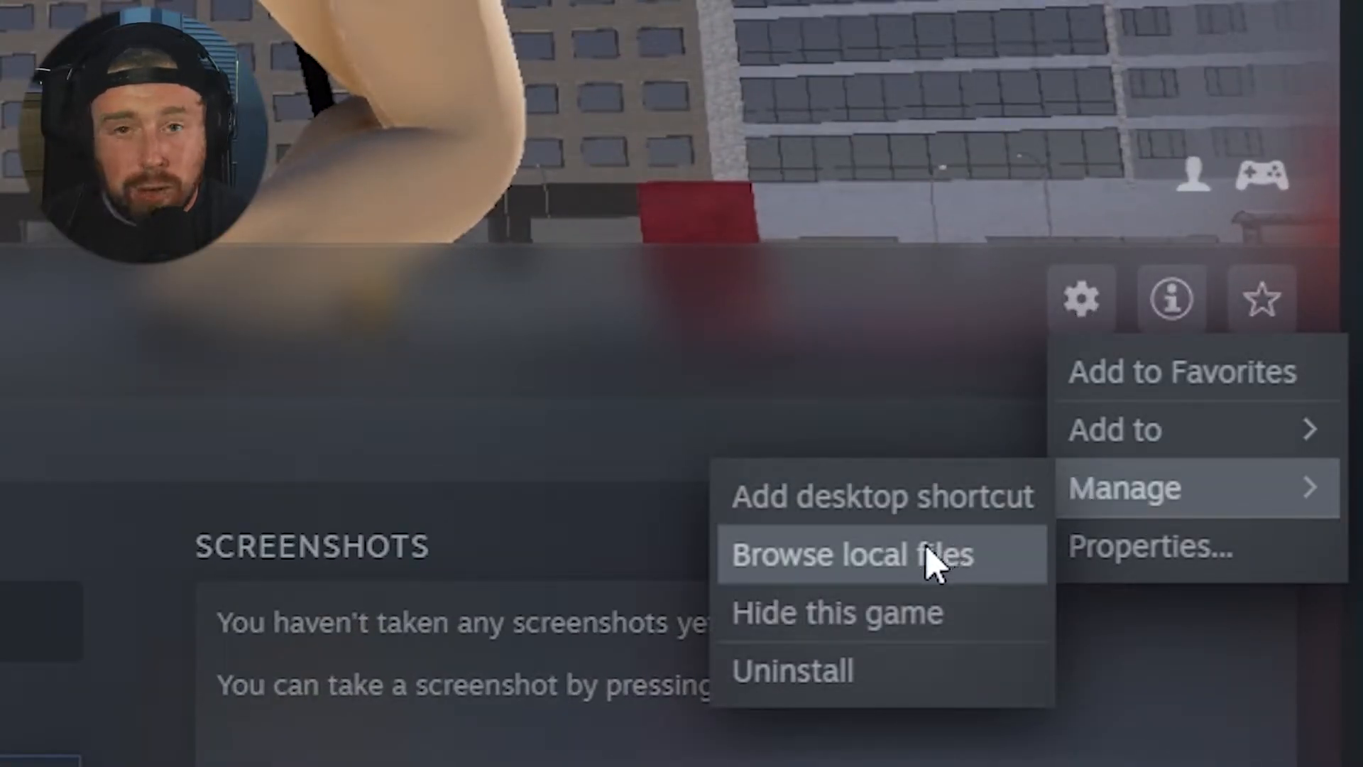
pyautogui.click(845, 555)
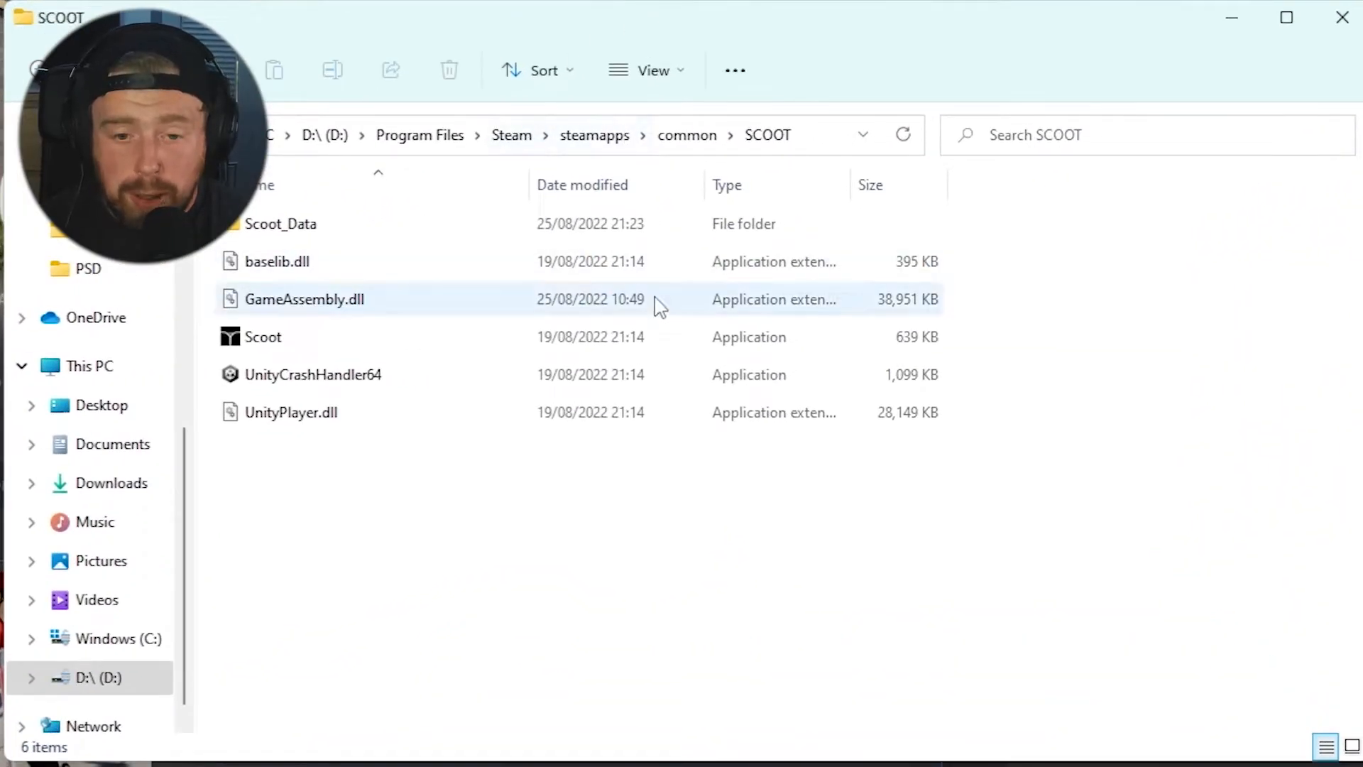
# Put the downloaded Skate 3 University map in Scoot_Data > StreamingAssets > Modded Maps
pyautogui.doubleClick(281, 223)
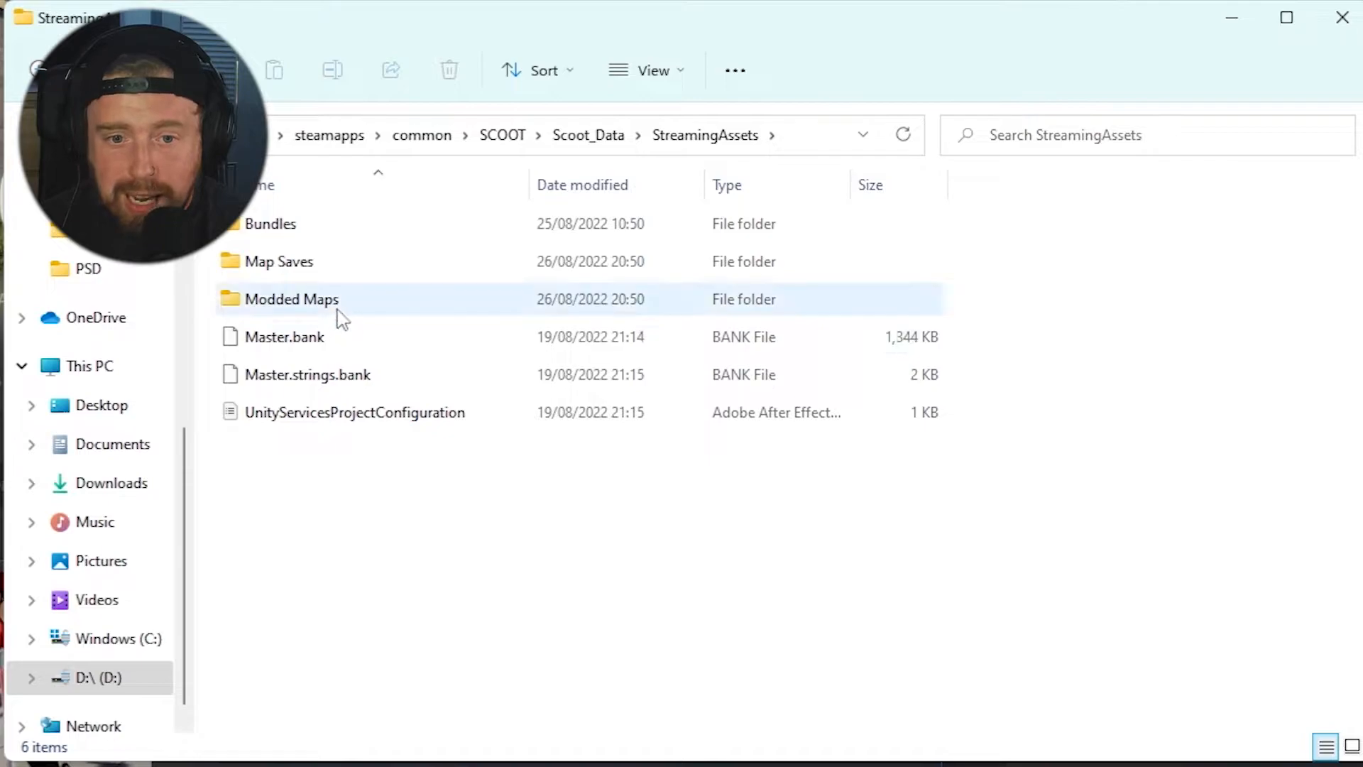
pyautogui.doubleClick(291, 298)
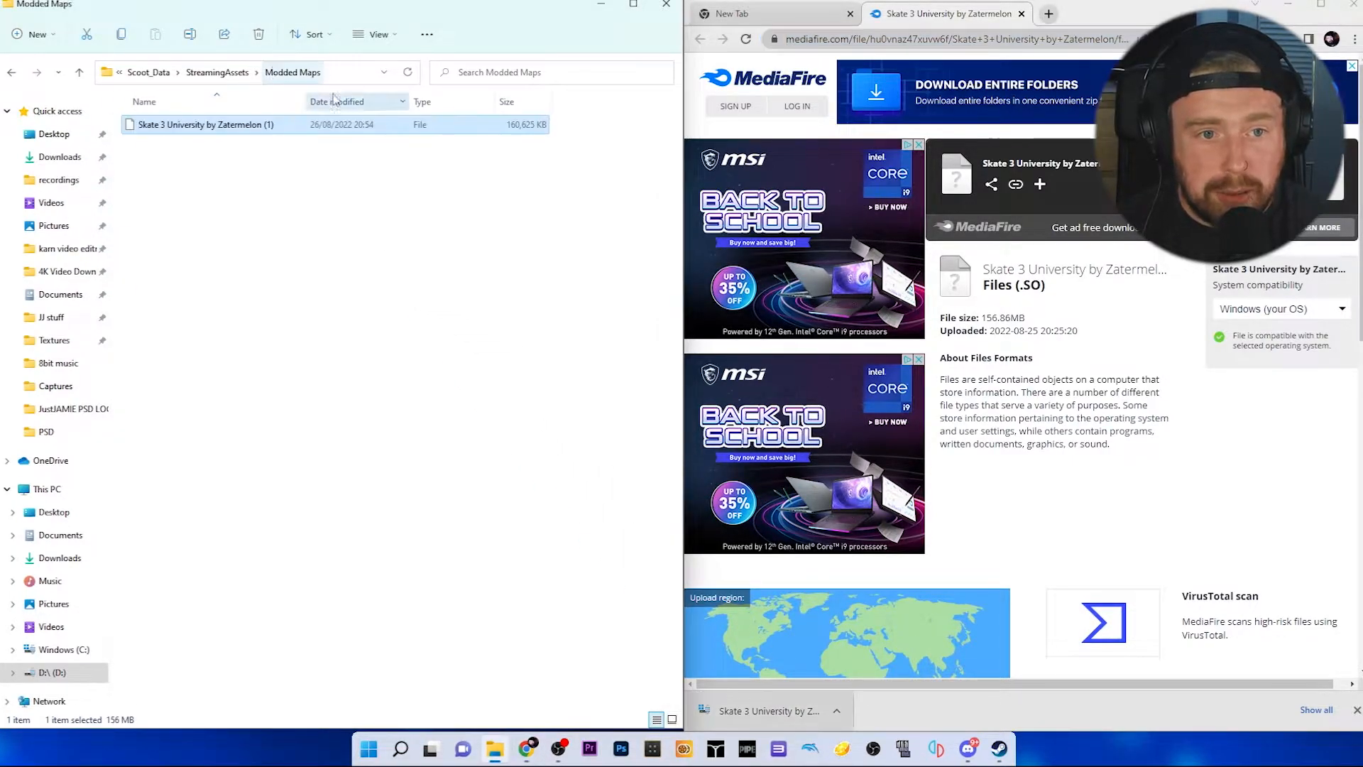
pyautogui.click(968, 748)
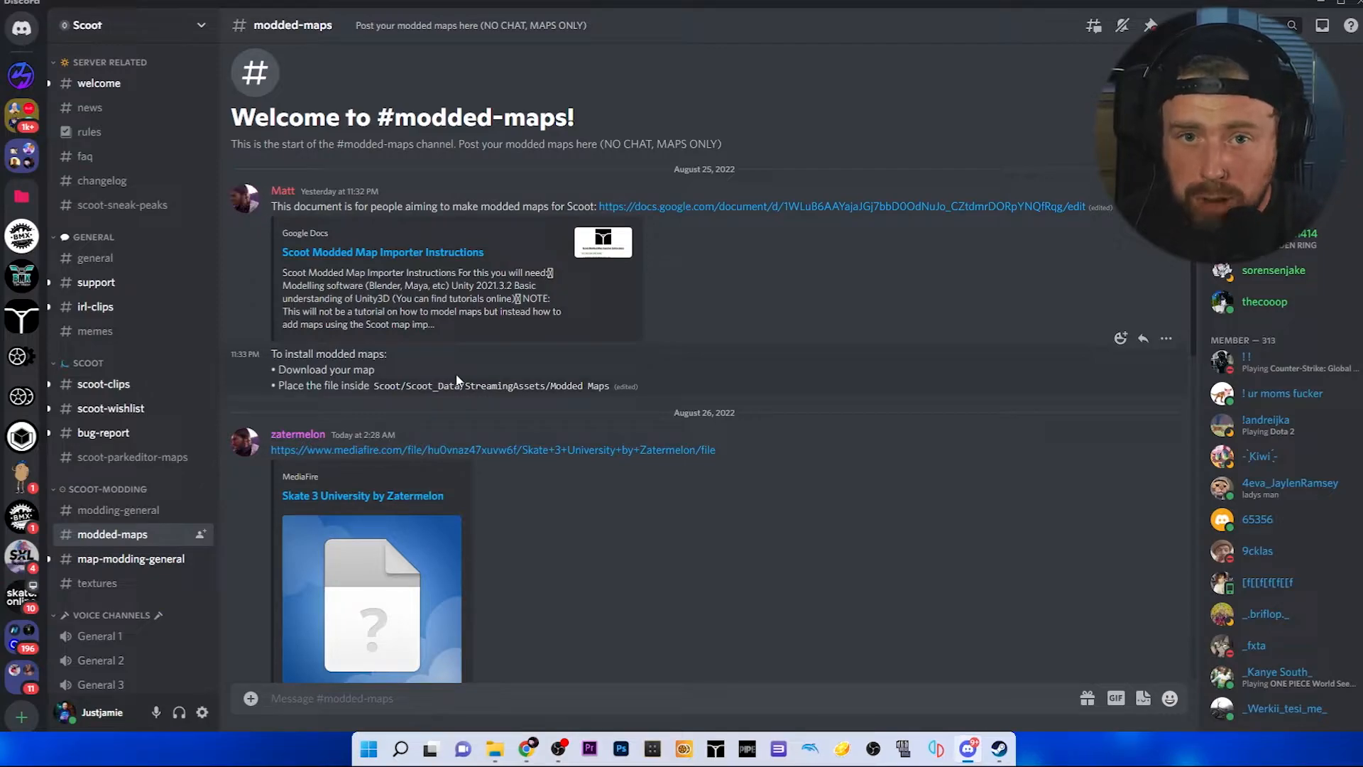
pyautogui.moveTo(119, 457)
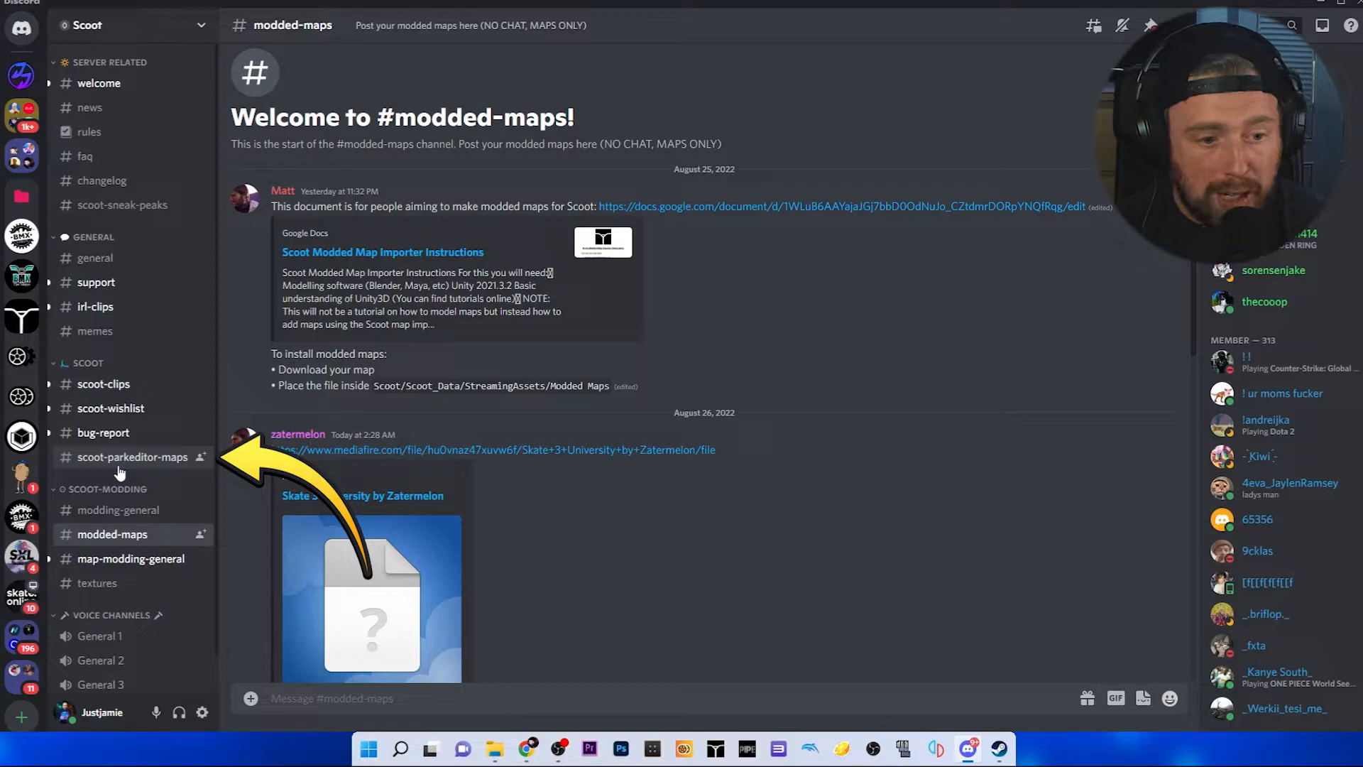
# Browse #scoot-parkeditor-maps and download the airpark.scootpark attachment
pyautogui.click(132, 456)
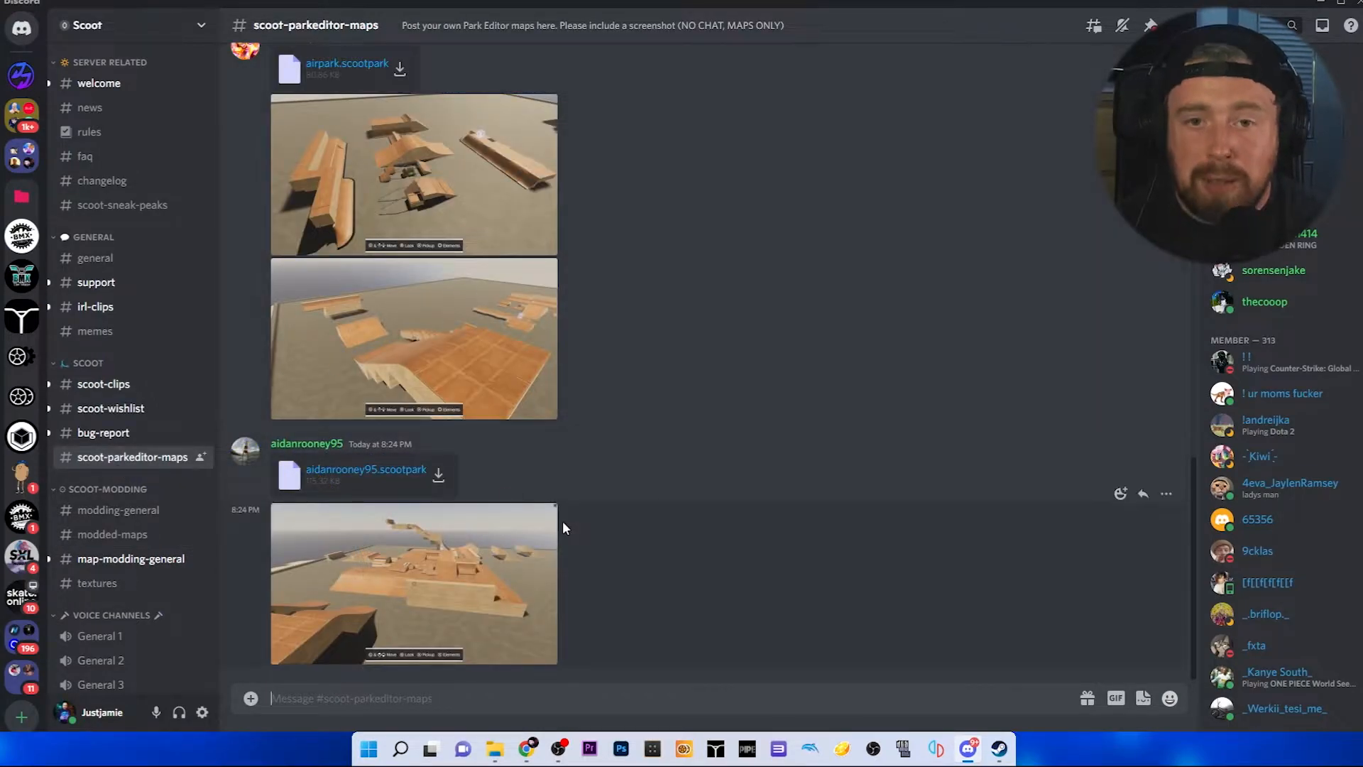
pyautogui.scroll(3)
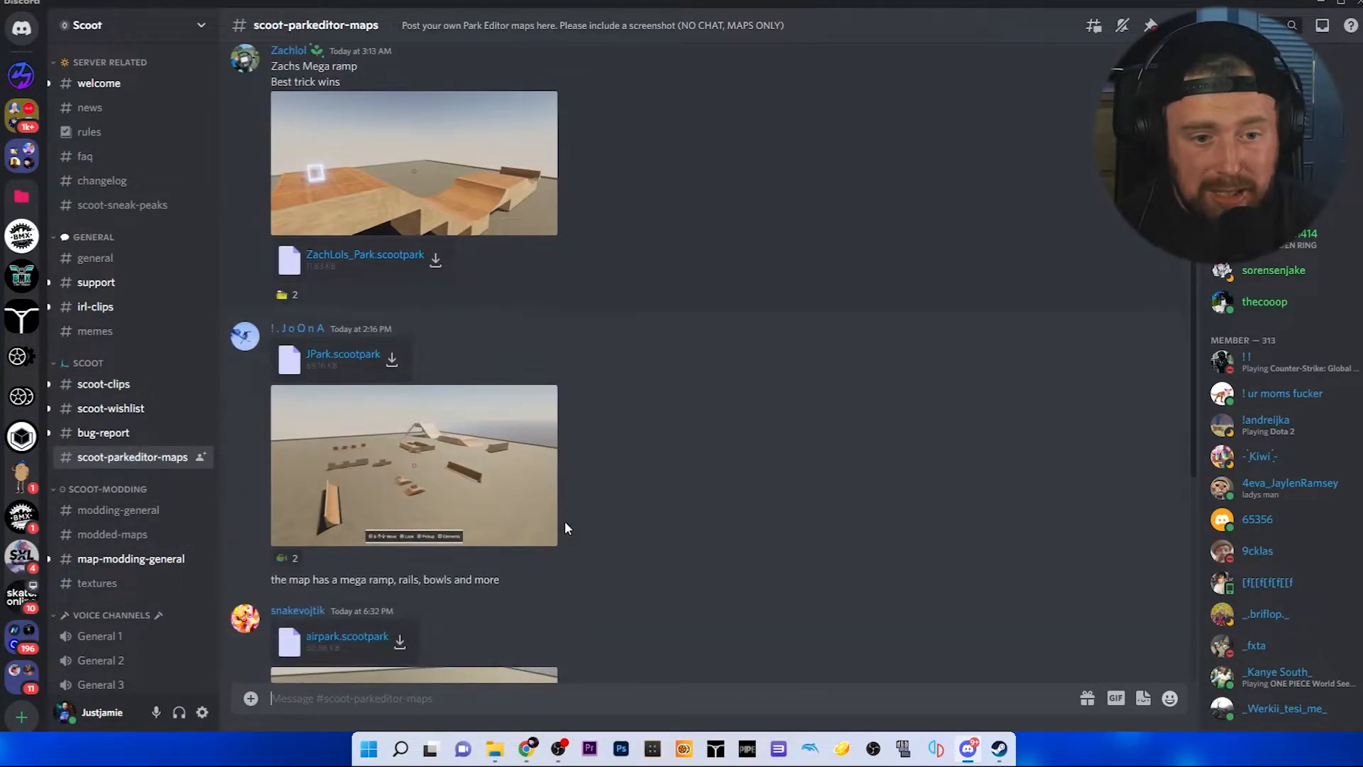
pyautogui.scroll(-3)
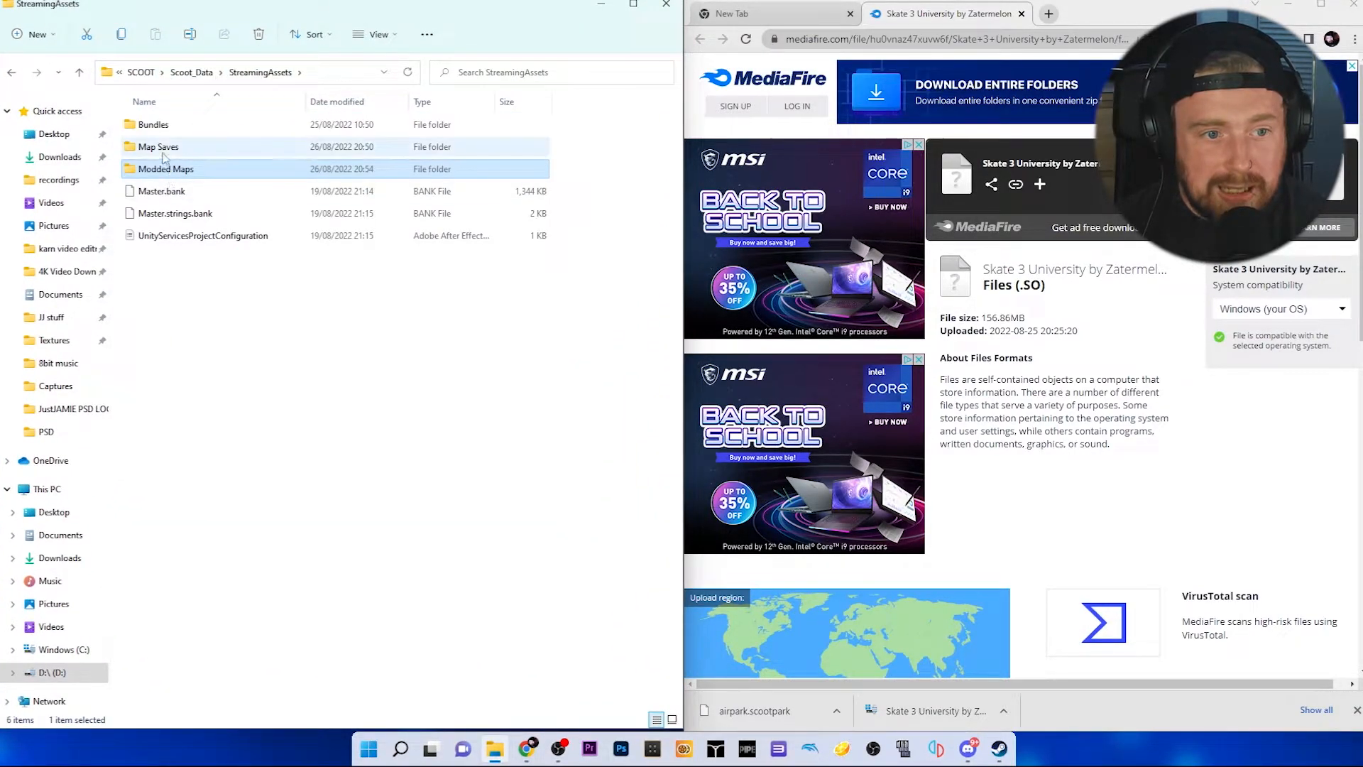
# Place airpark.scootpark in Map Saves, launch Scoot, and open the Paused menu
pyautogui.doubleClick(159, 146)
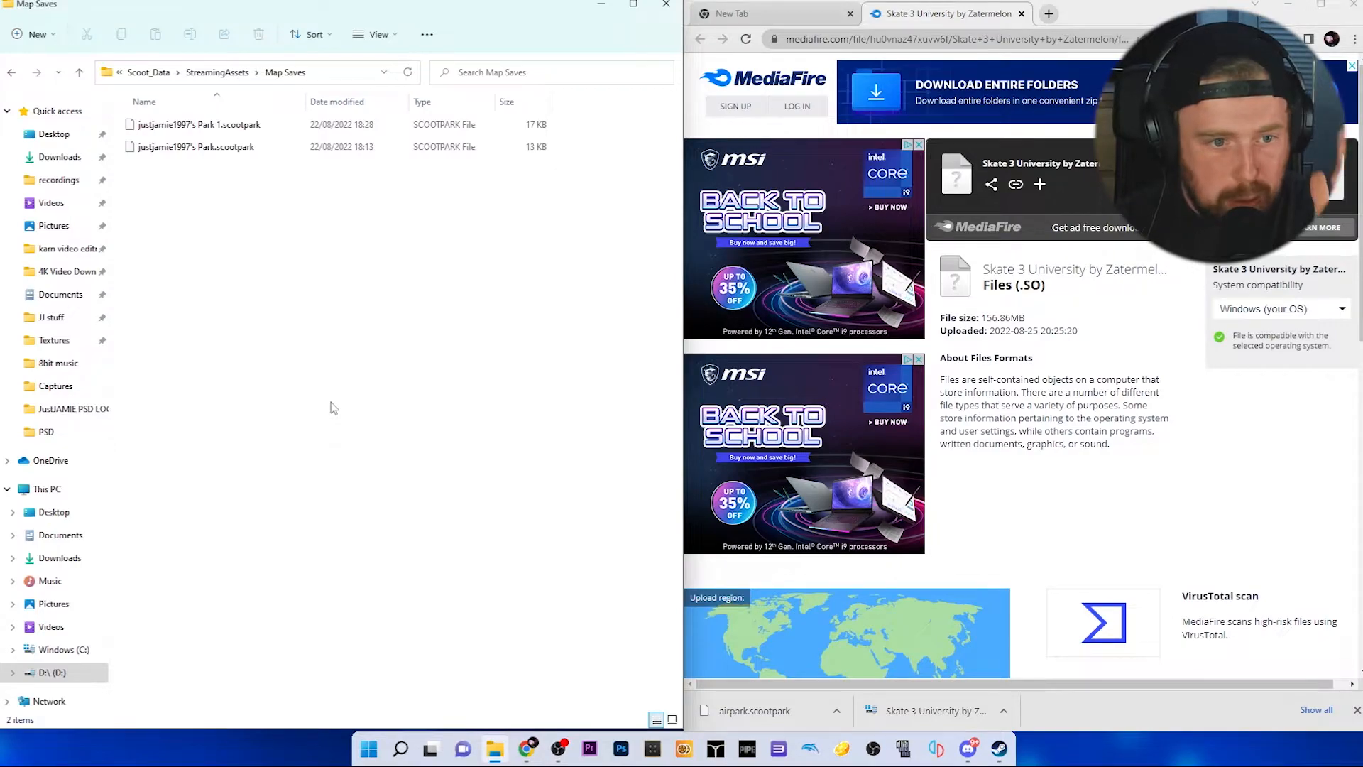
pyautogui.click(196, 147)
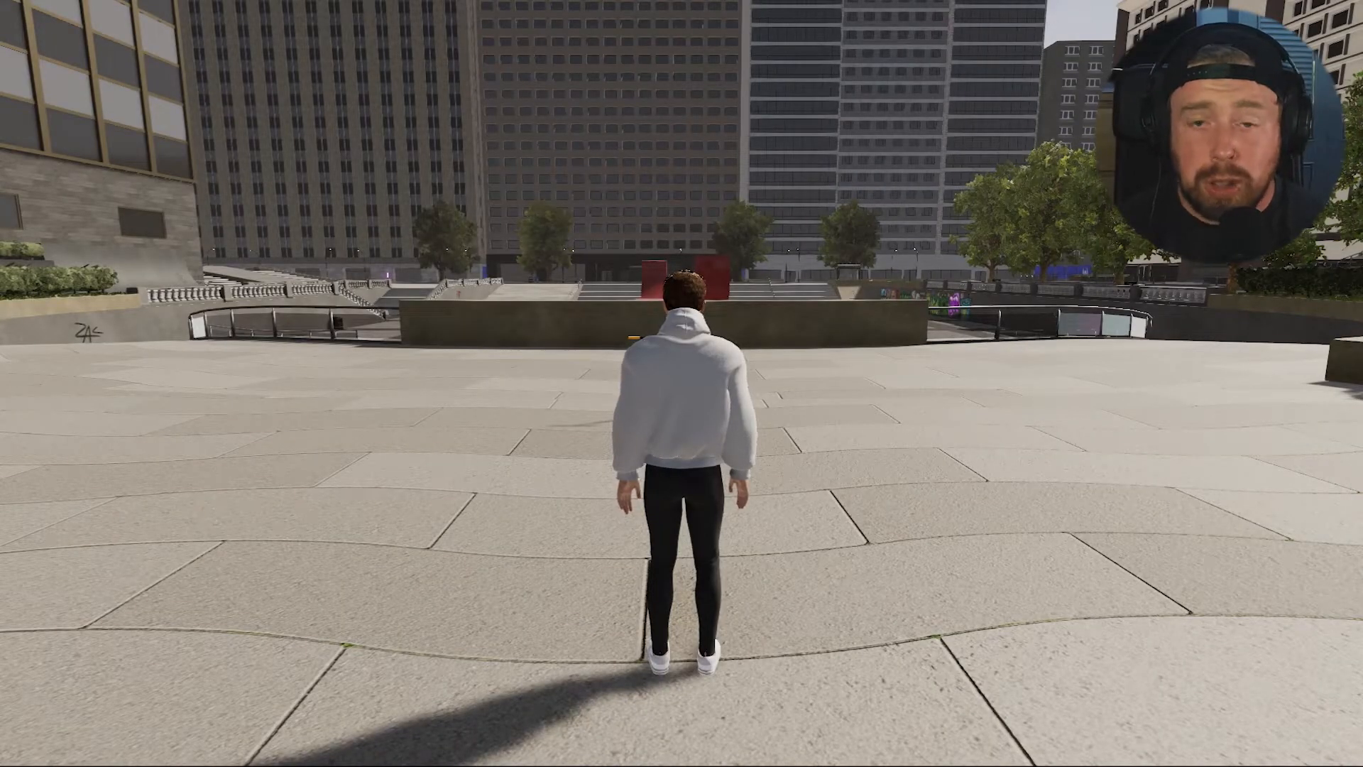
pyautogui.press('Escape')
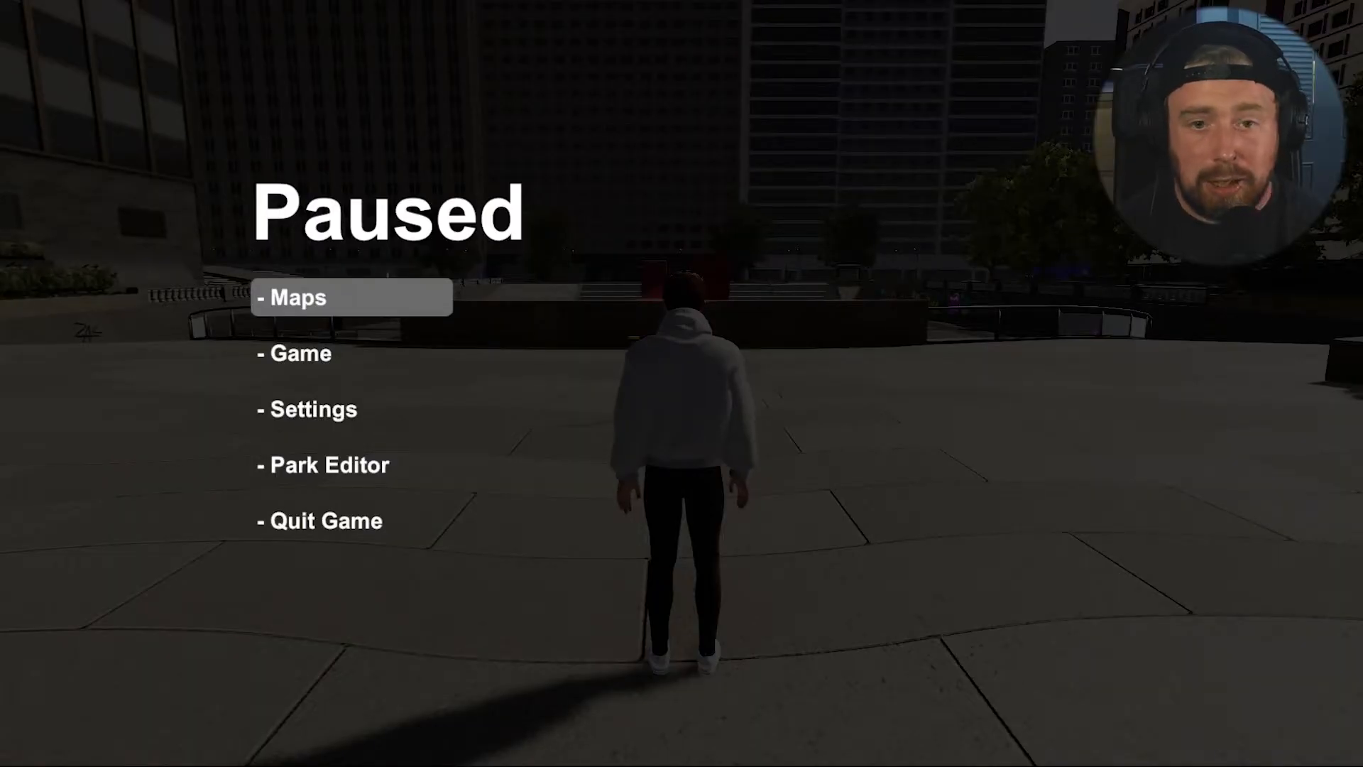